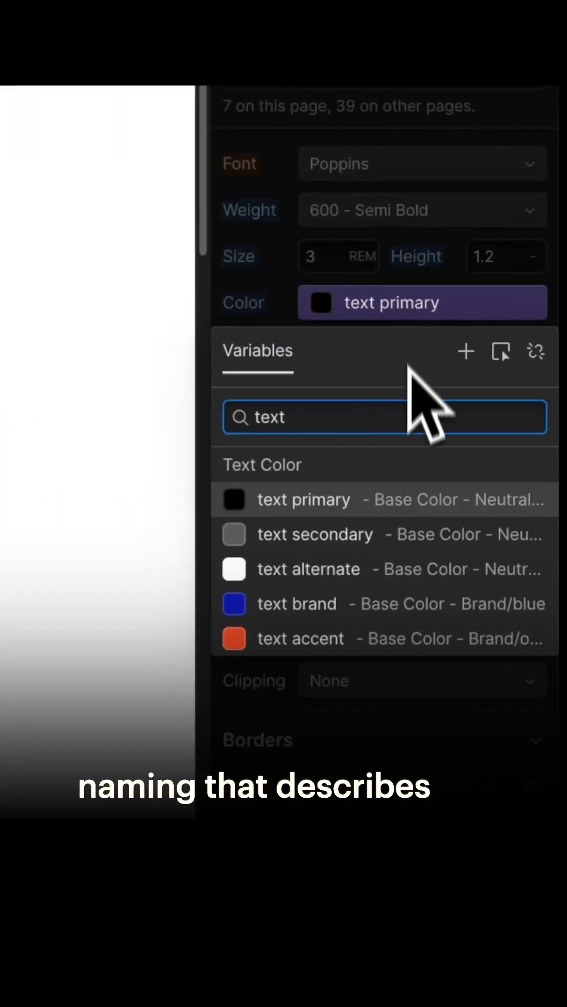
- Set the All H2 Headings text colour to the 'text brand' blue variable
{"action": "left_click", "coordinate": [296, 605]}
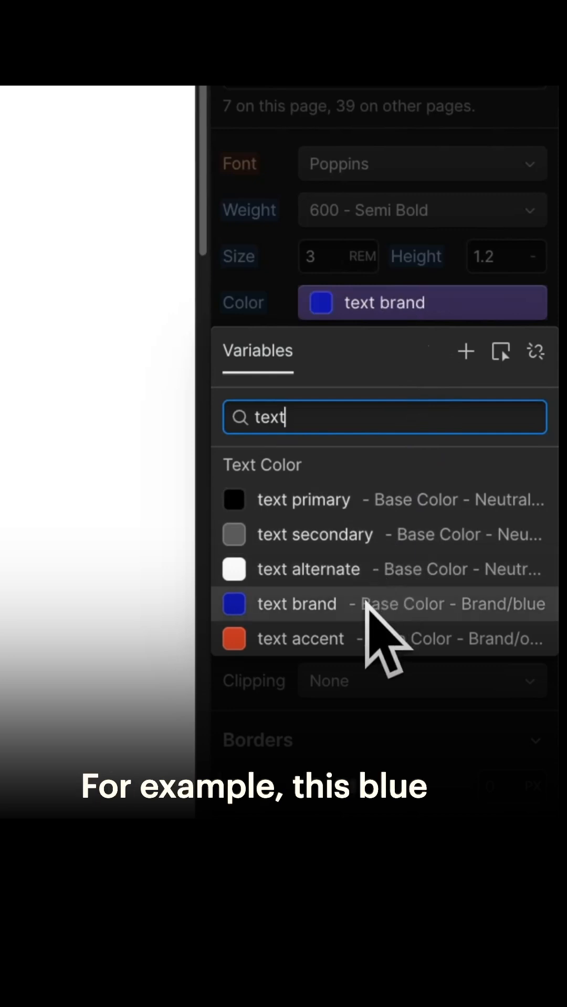
{"action": "left_click", "coordinate": [296, 604]}
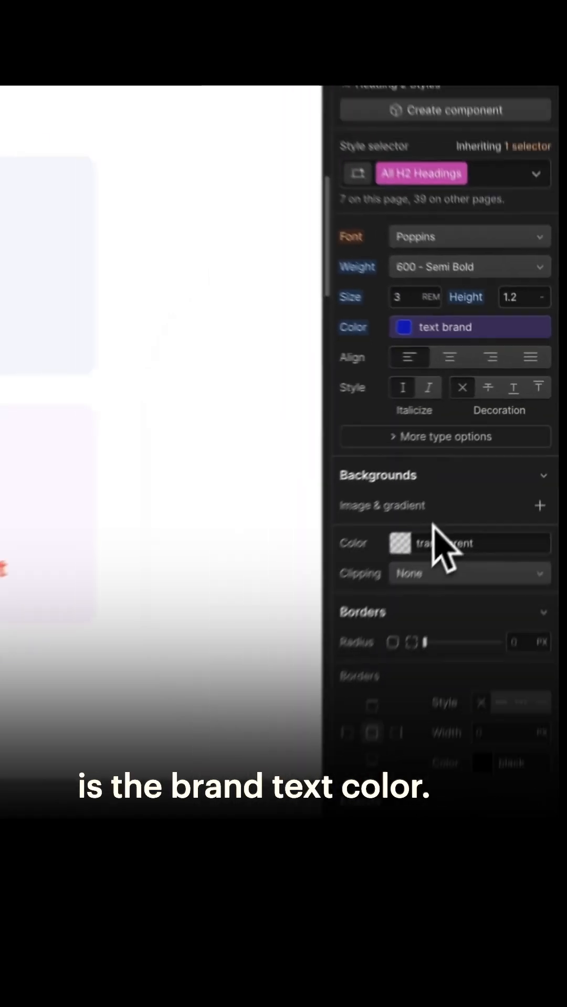